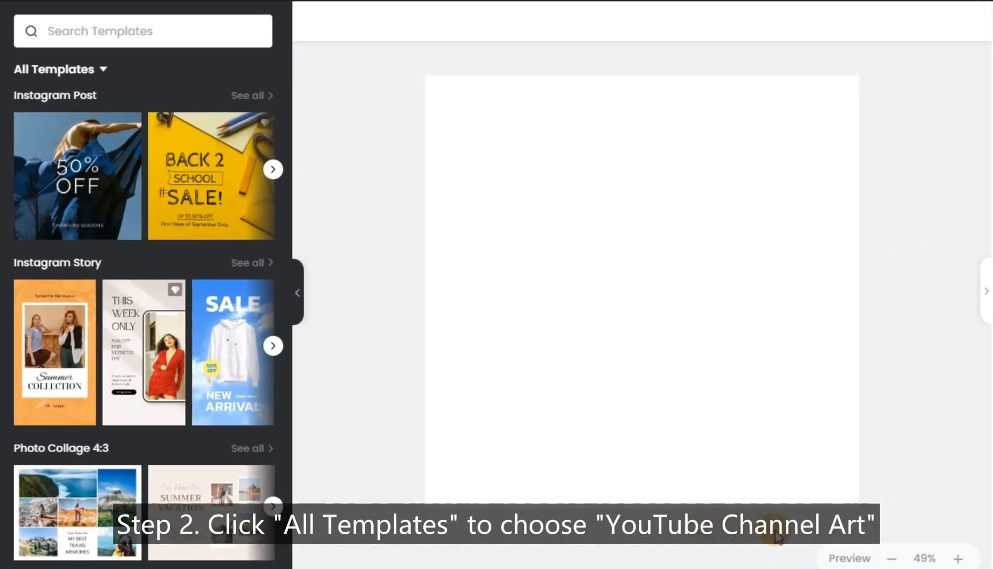
Filter the template categories by 'you' and show only Youtube Channel Art templates
{"action": "left_click", "coordinate": [54, 70]}
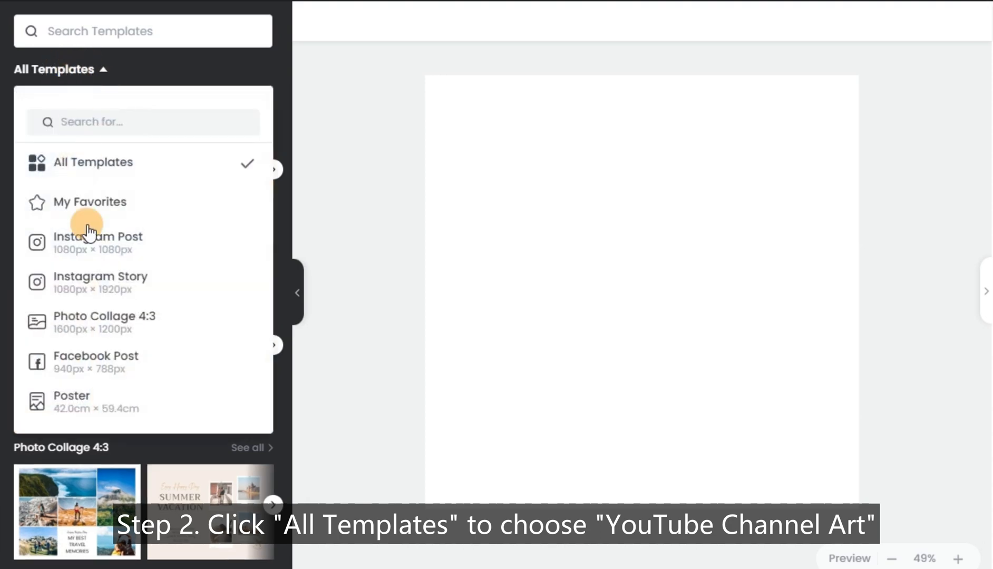
{"action": "left_click", "coordinate": [143, 122]}
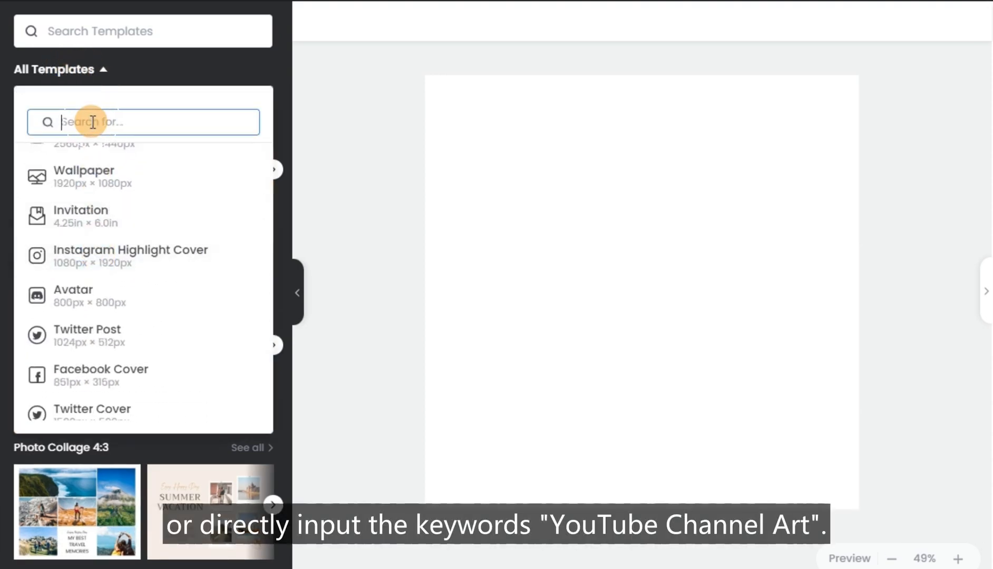
{"action": "type", "text": "you"}
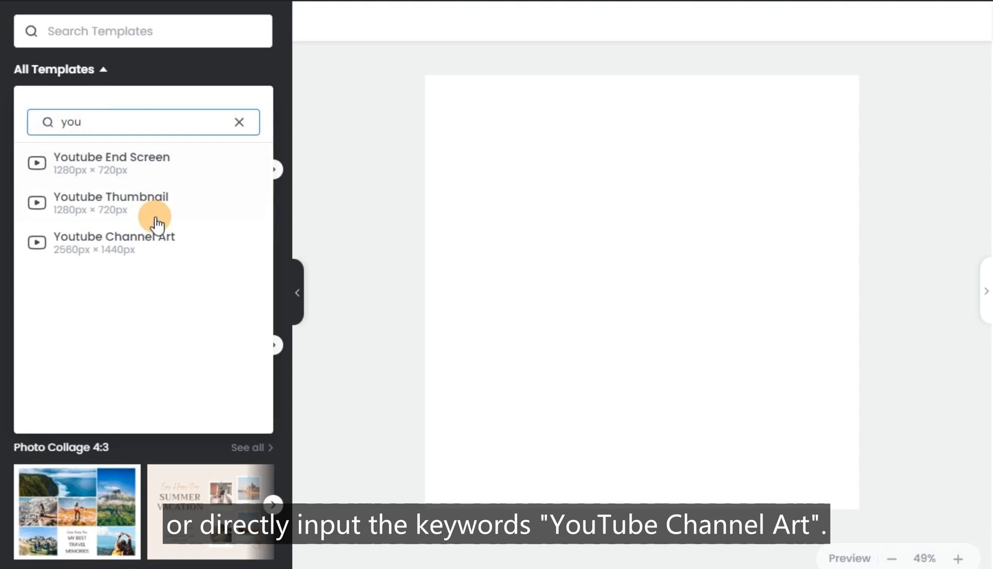
{"action": "left_click", "coordinate": [114, 243]}
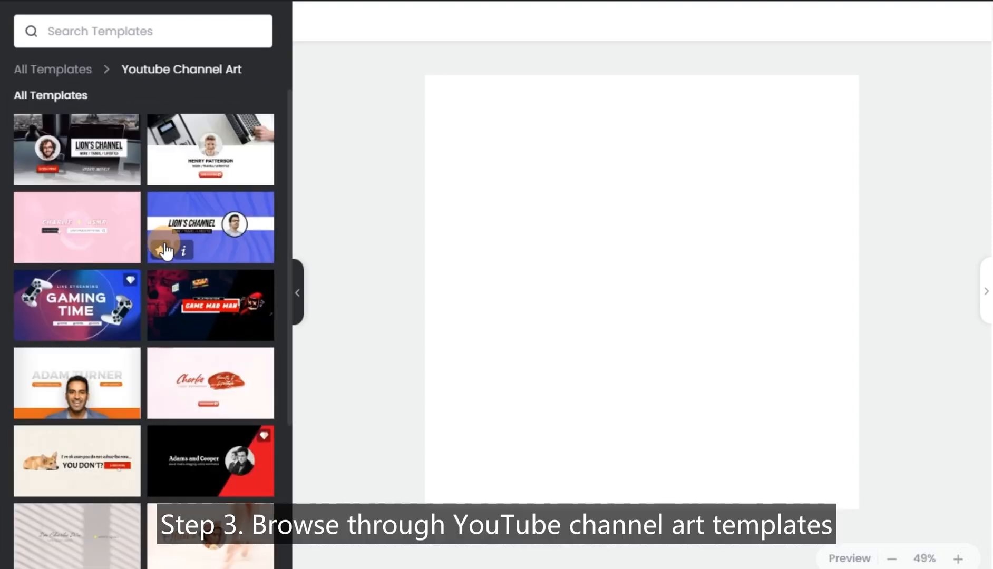
{"action": "scroll", "scroll_direction": "down", "scroll_amount": 3}
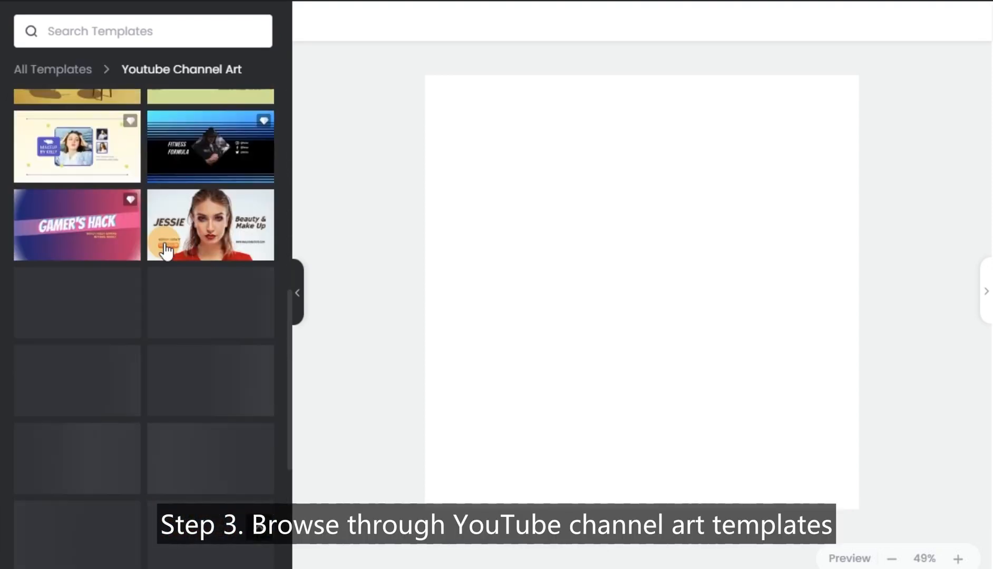
{"action": "scroll", "scroll_direction": "down", "scroll_amount": 3}
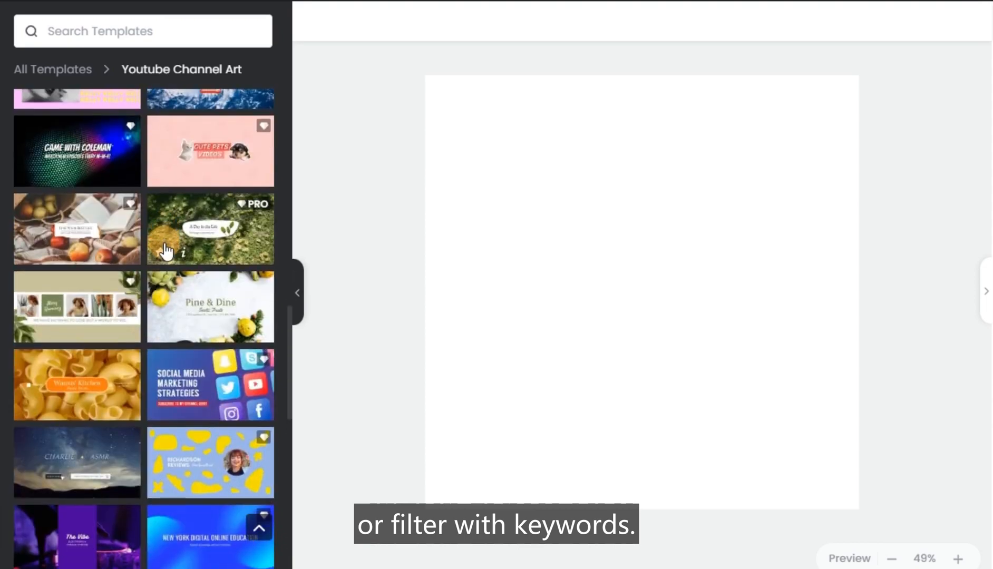
{"action": "scroll", "scroll_direction": "down", "scroll_amount": 3}
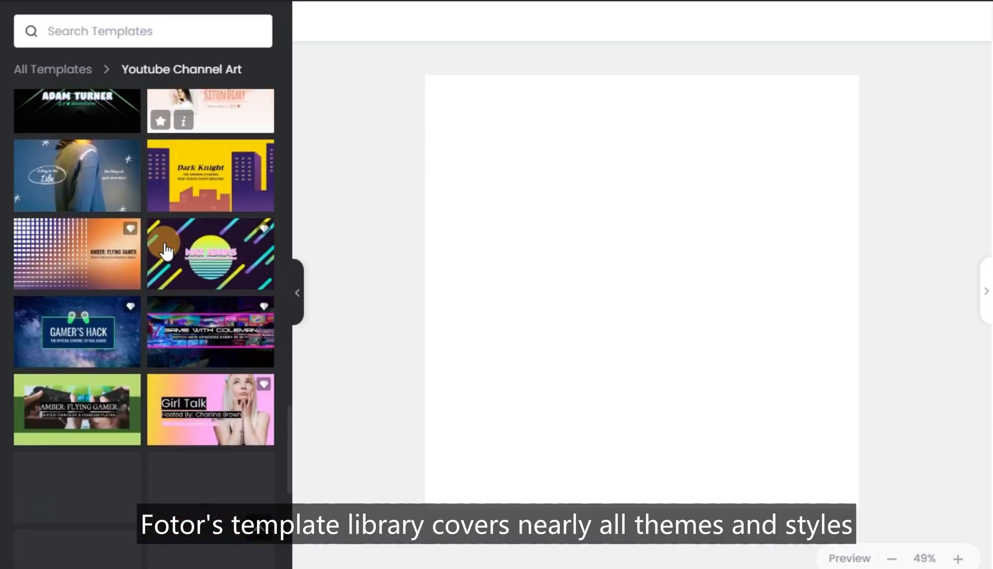
{"action": "scroll", "scroll_direction": "down", "scroll_amount": 3}
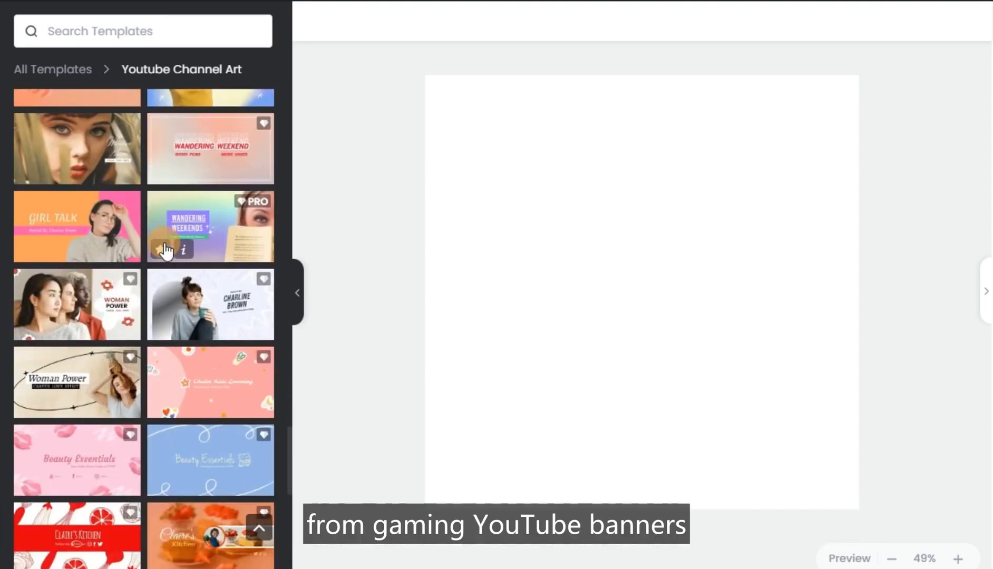
{"action": "scroll", "scroll_direction": "down", "scroll_amount": 3}
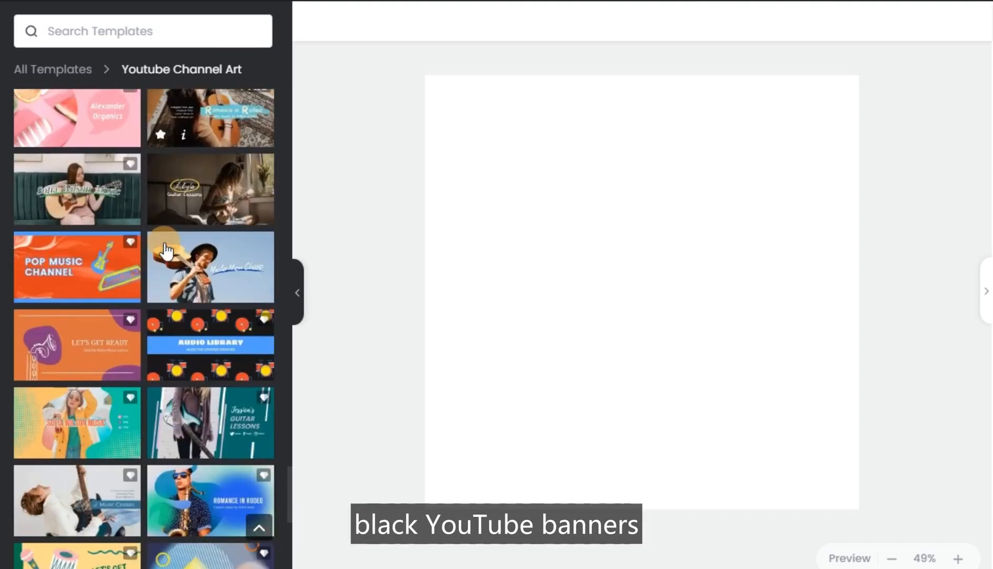
{"action": "scroll", "scroll_direction": "down", "scroll_amount": 3}
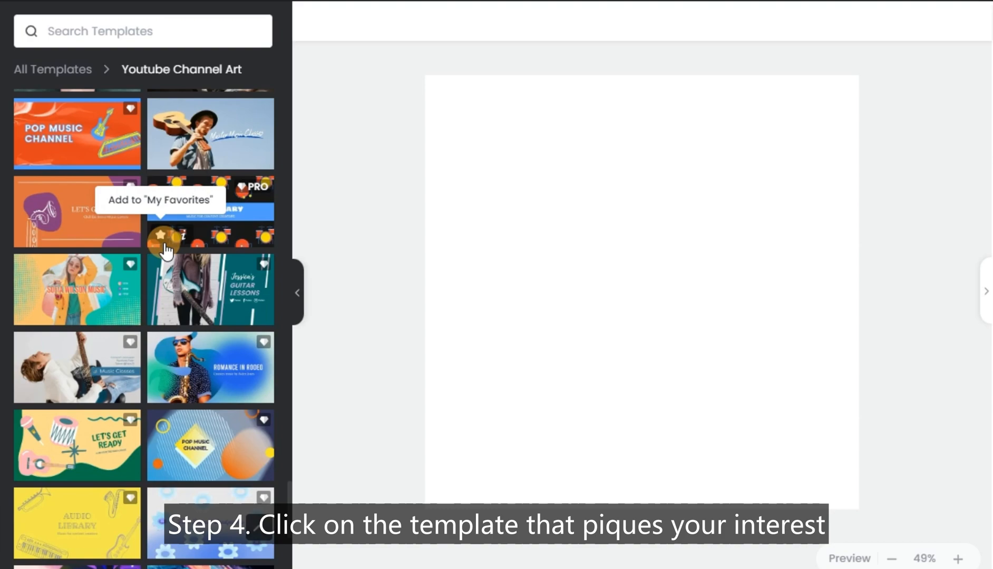
Load the Sofia Wilson Music banner template onto the canvas at its own template size
{"action": "left_click", "coordinate": [77, 289]}
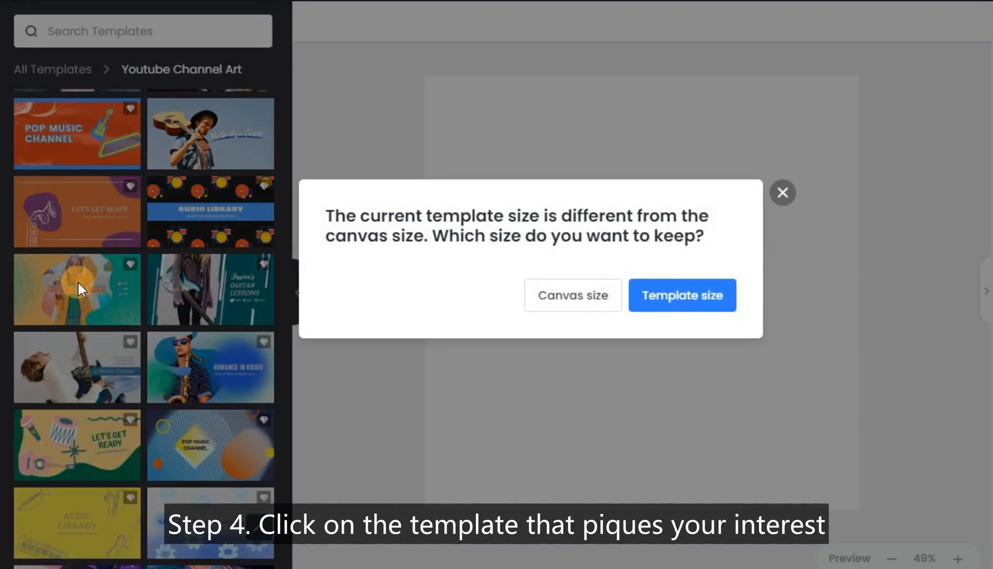
{"action": "left_click", "coordinate": [681, 296]}
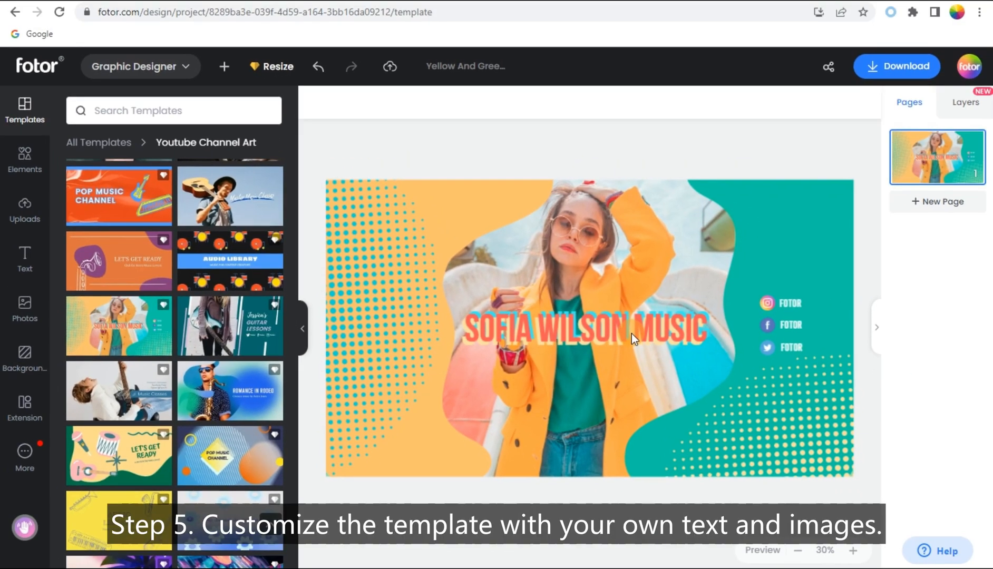
Swap the banner's central photo for the uploaded neon-lit portrait from Uploads
{"action": "left_click", "coordinate": [24, 209]}
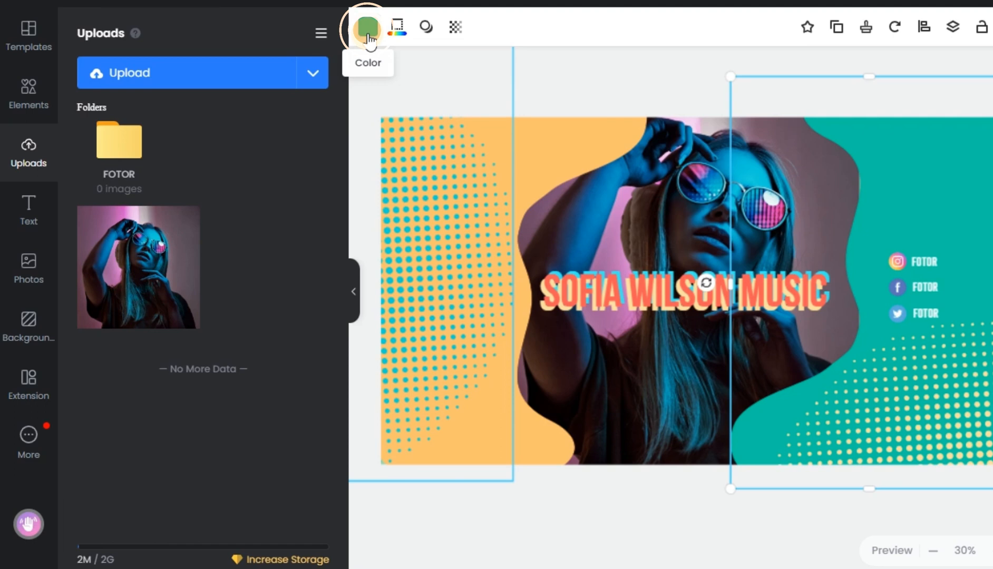
Recolour the background shapes and restyle the ELECTRONIC DANCE MUSIC headline with a text effect
{"action": "left_click", "coordinate": [367, 27]}
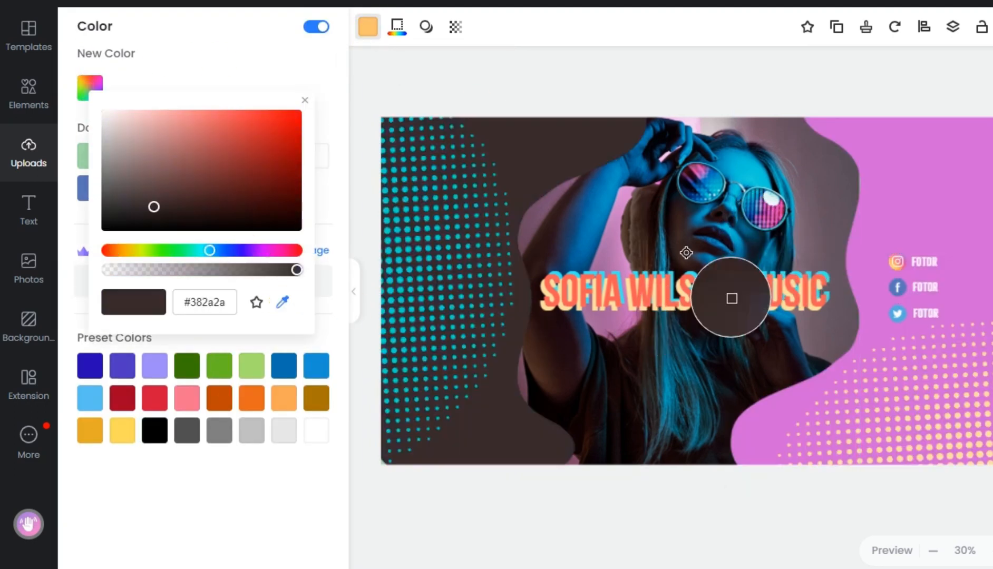
{"action": "left_click", "coordinate": [122, 156]}
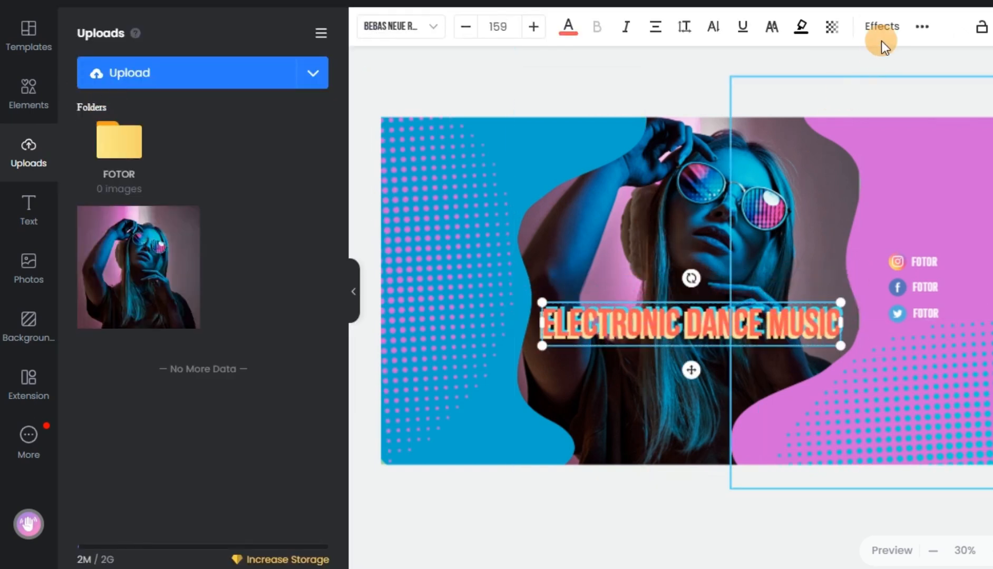
{"action": "left_click", "coordinate": [880, 27]}
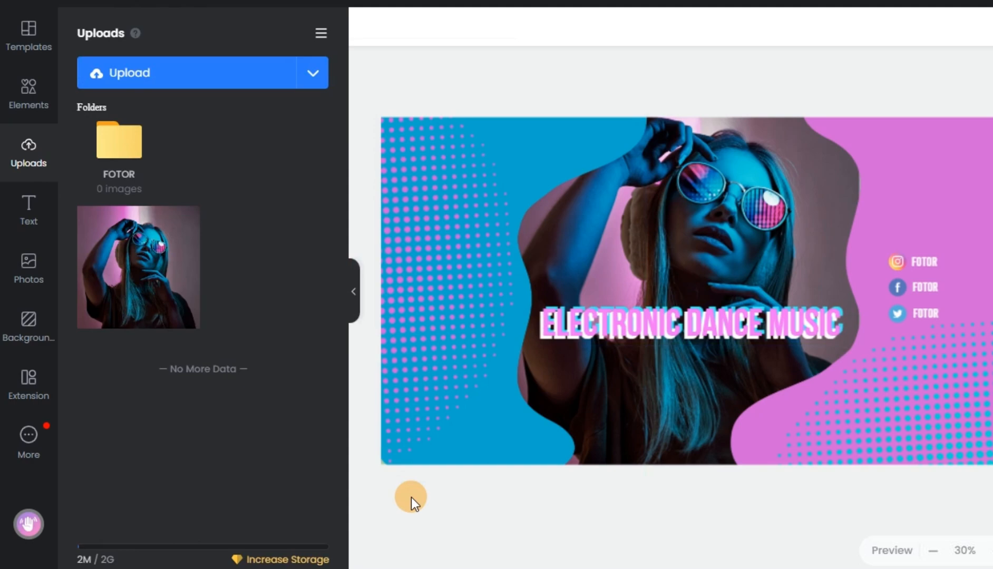
{"action": "left_click", "coordinate": [29, 268]}
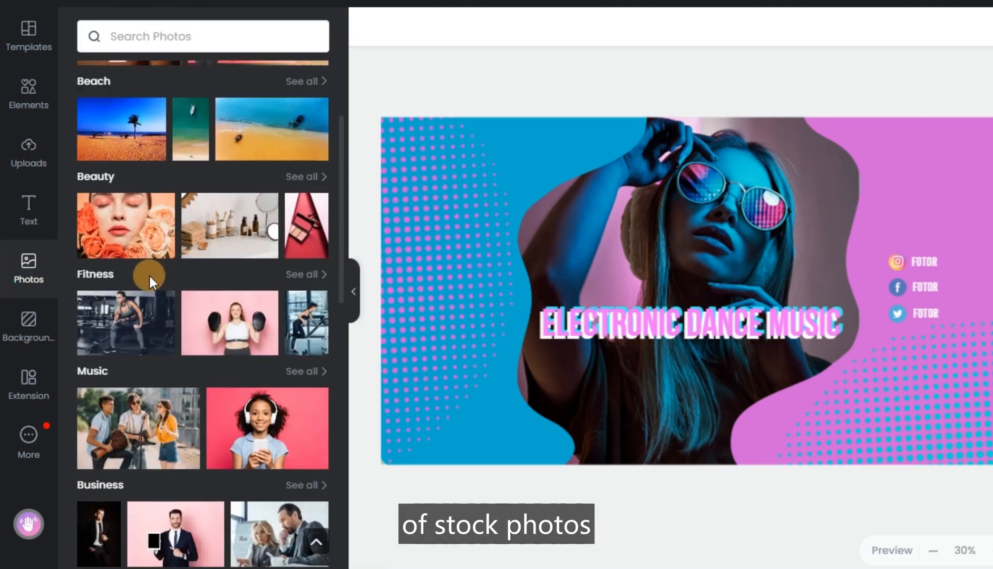
Download the finished banner as a high-resolution PNG
{"action": "scroll", "scroll_direction": "down", "scroll_amount": 3}
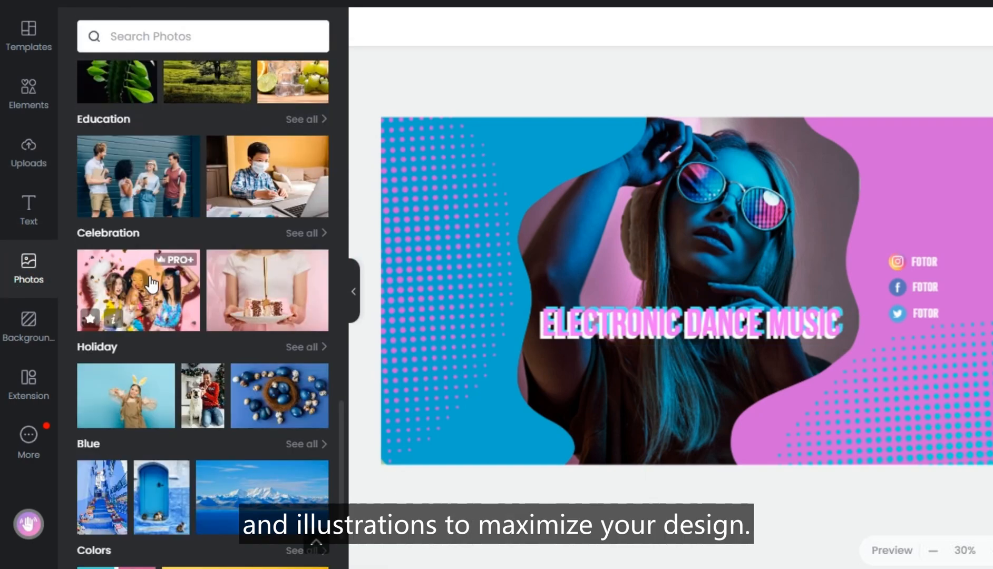
{"action": "left_click", "coordinate": [28, 94]}
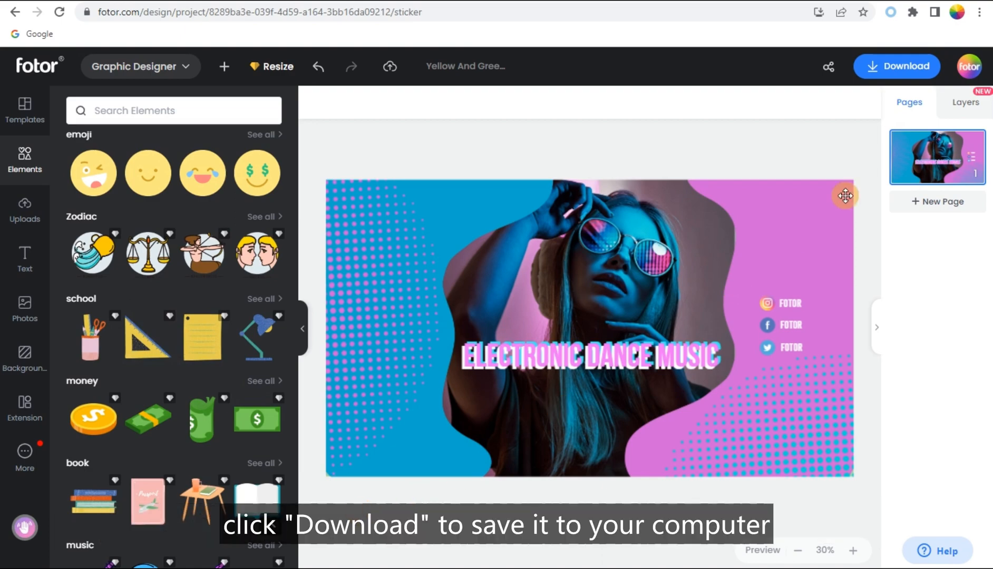
{"action": "left_click", "coordinate": [897, 65]}
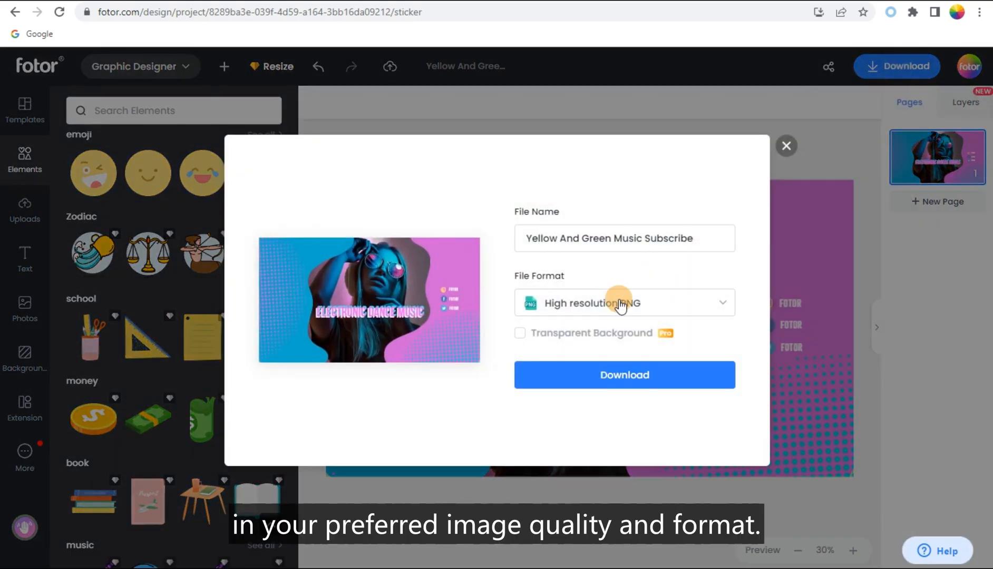
{"action": "left_click", "coordinate": [624, 374]}
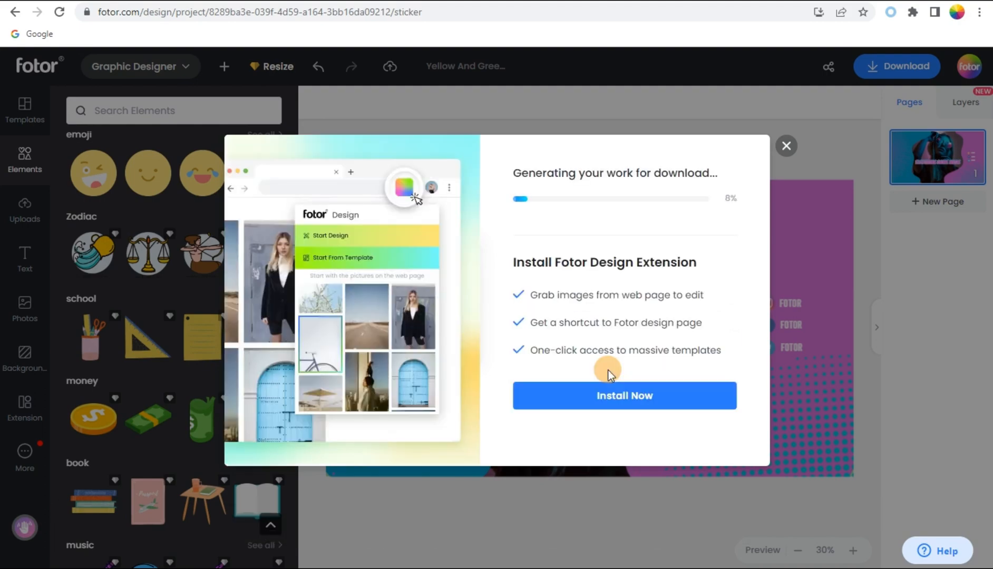